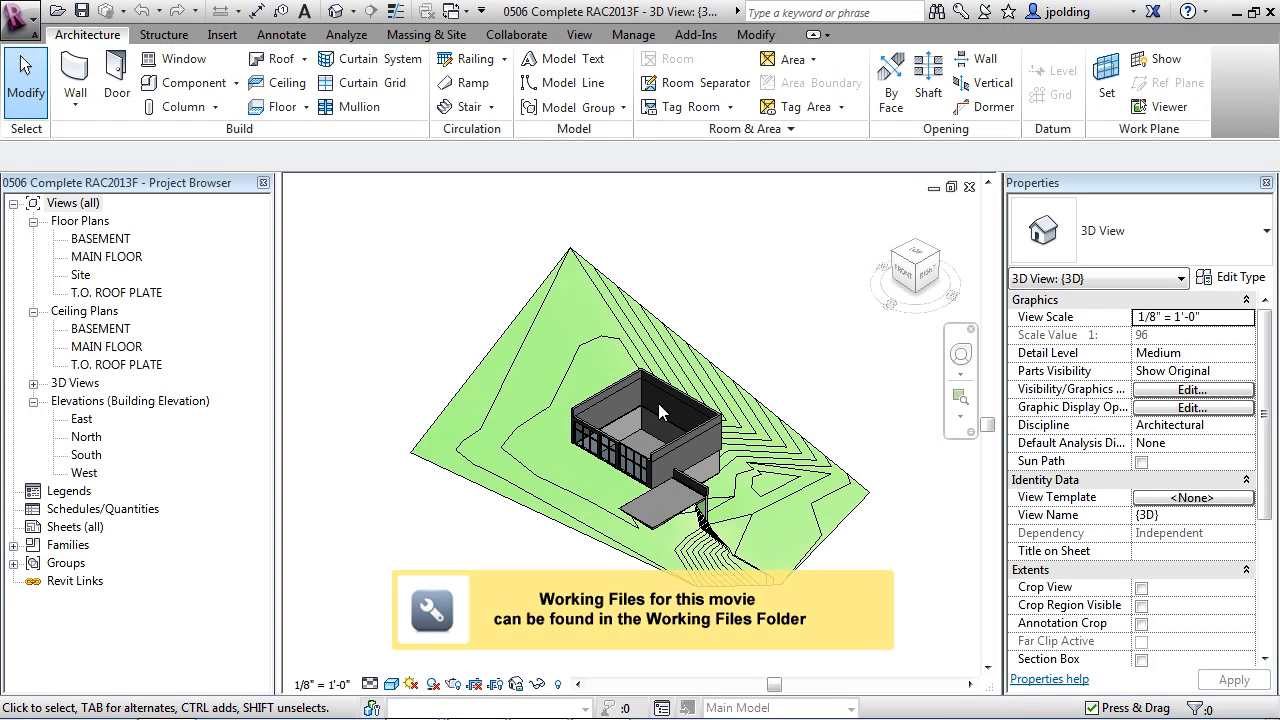
mouse_move(773, 350)
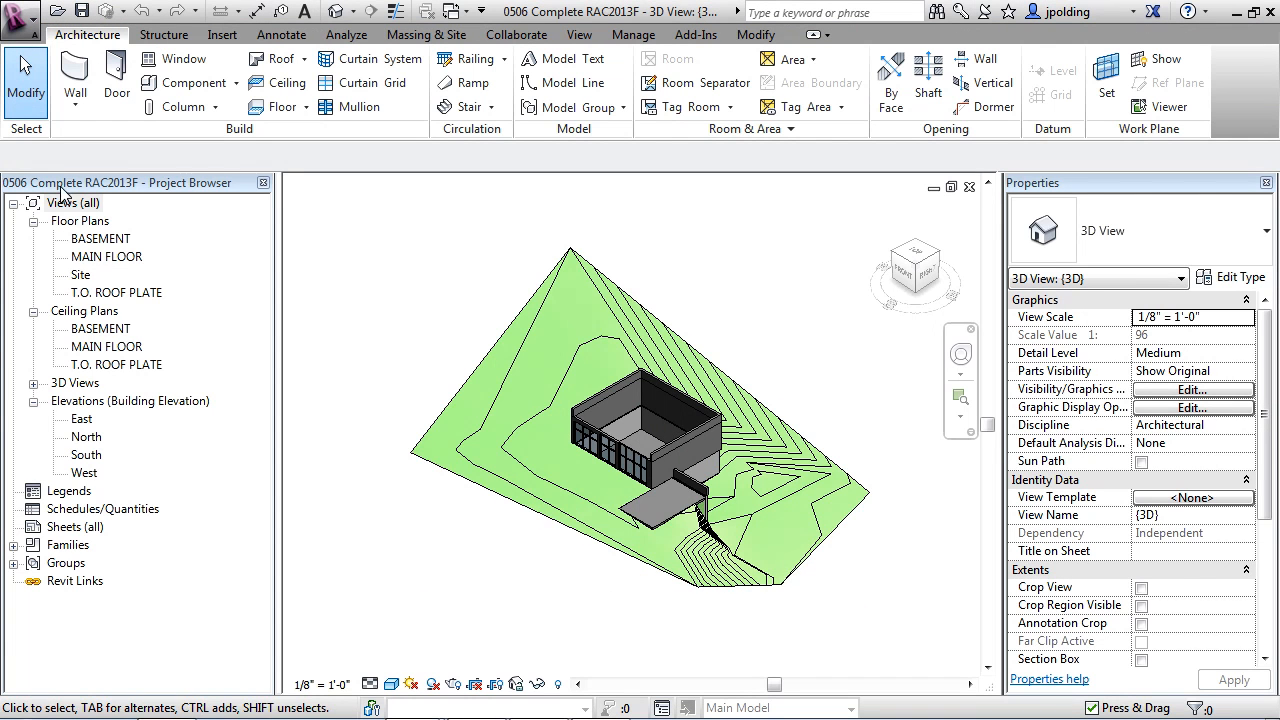
Open the MAIN FLOOR floor plan from the Project Browser
click(73, 203)
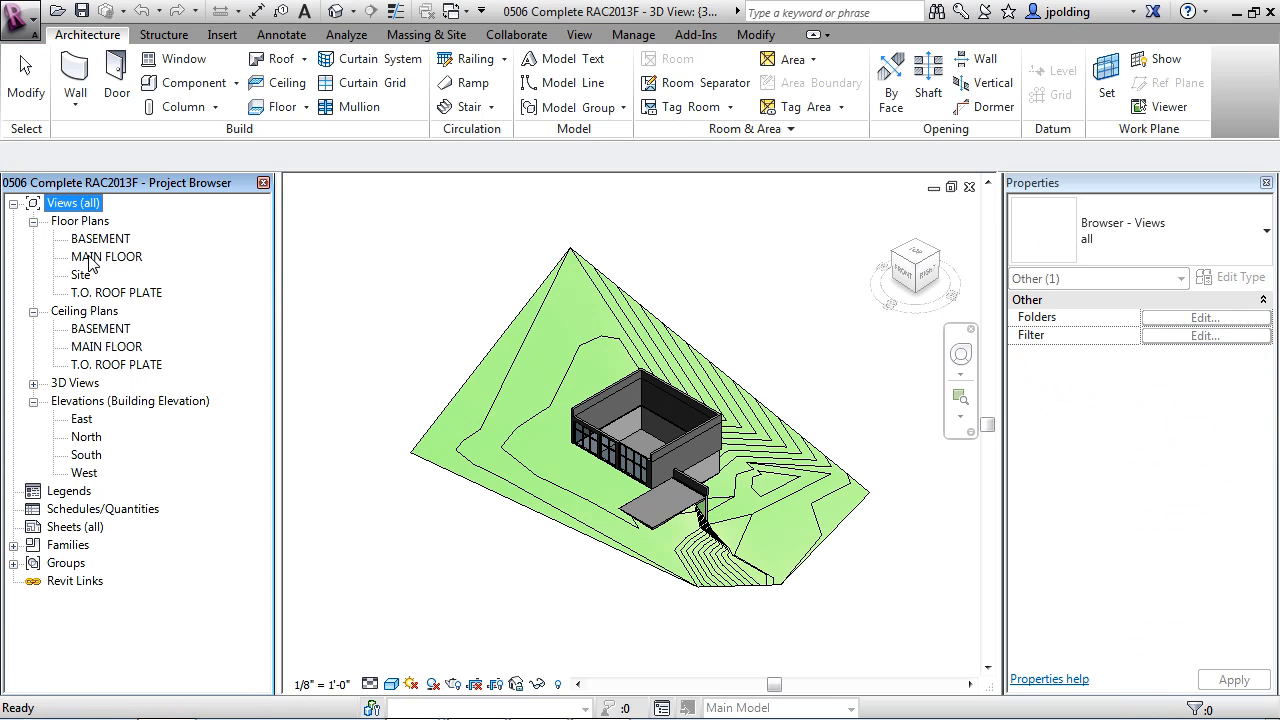
double_click(105, 256)
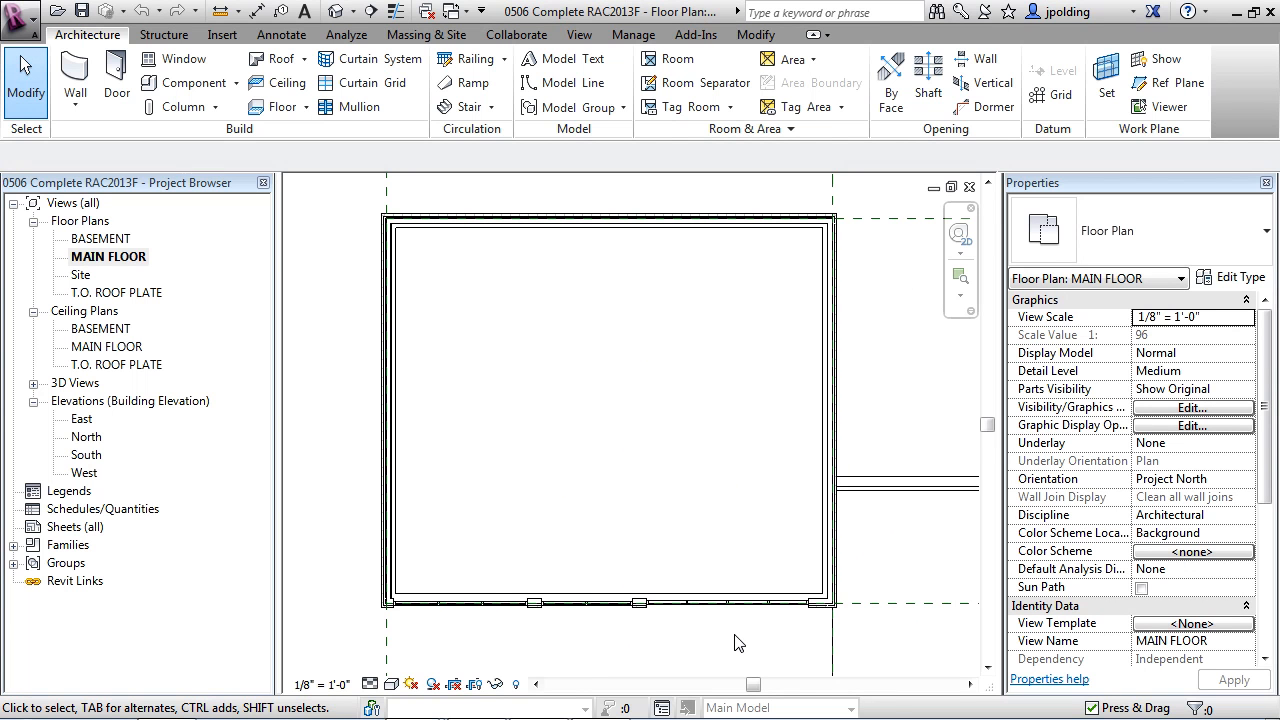
mouse_move(74, 73)
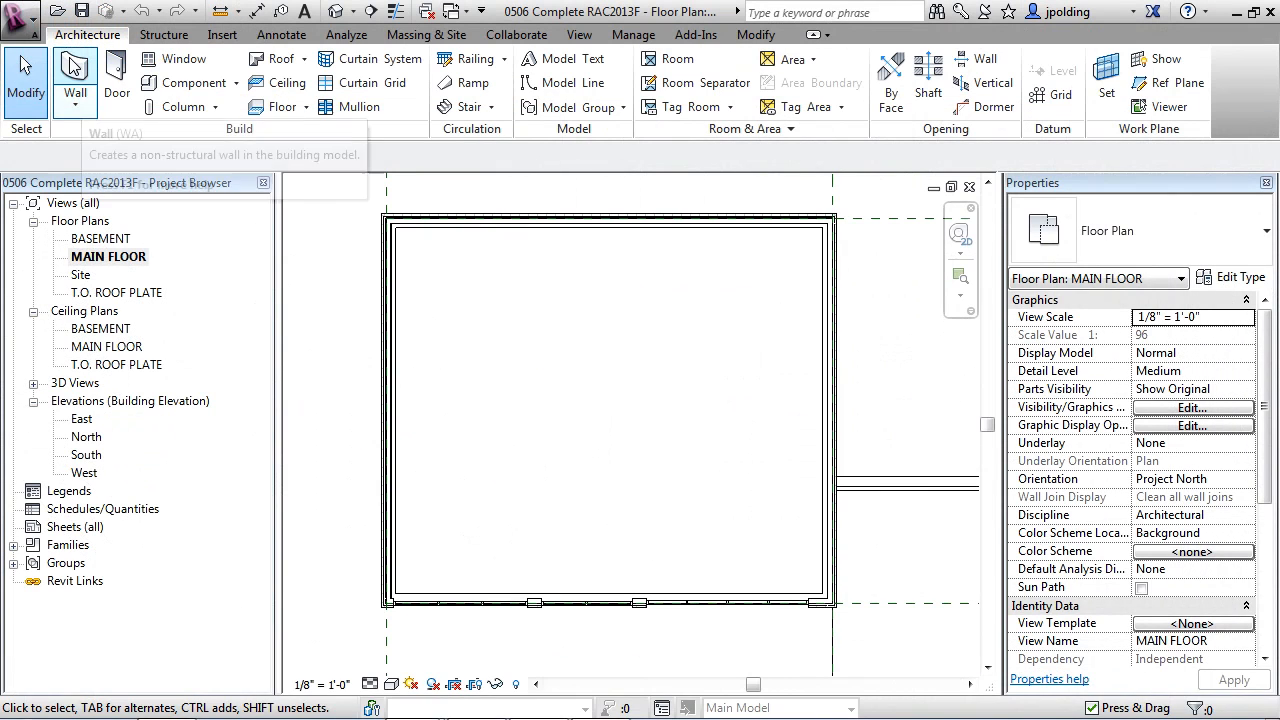
Start the Wall tool with the Interior - 4 7/8" Partition (1-hr) type
click(74, 75)
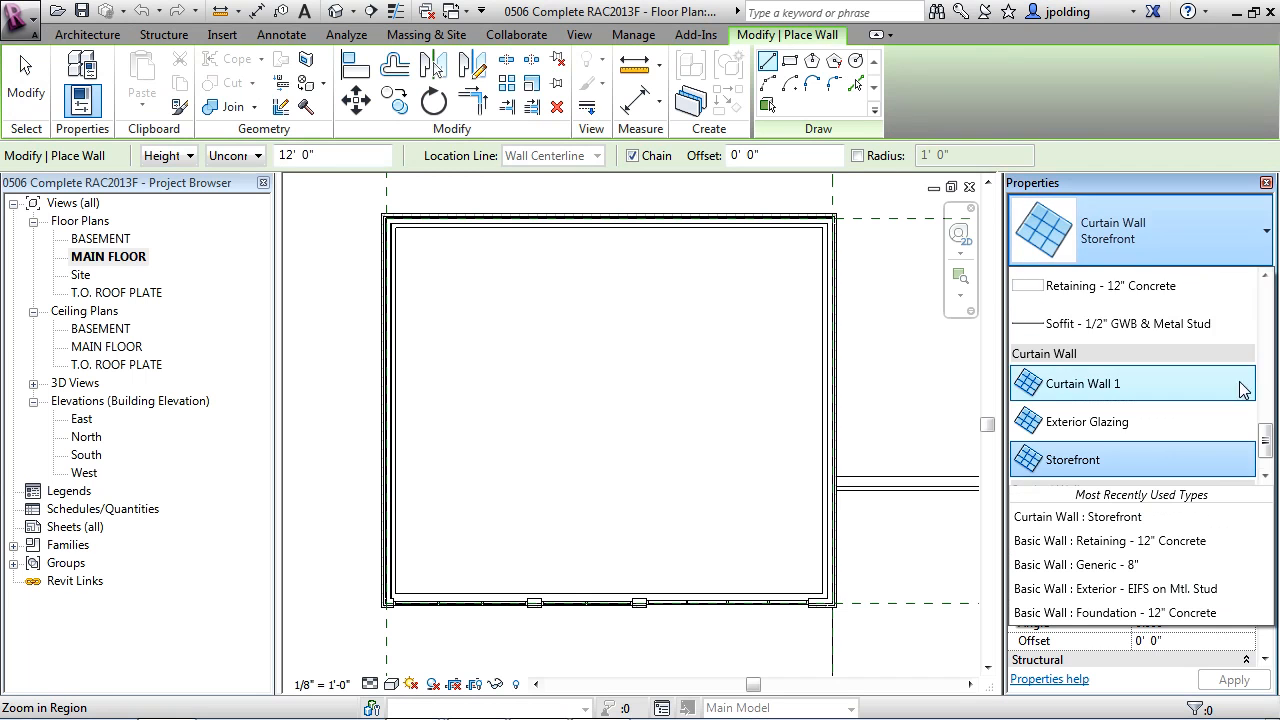
scroll(down, 3)
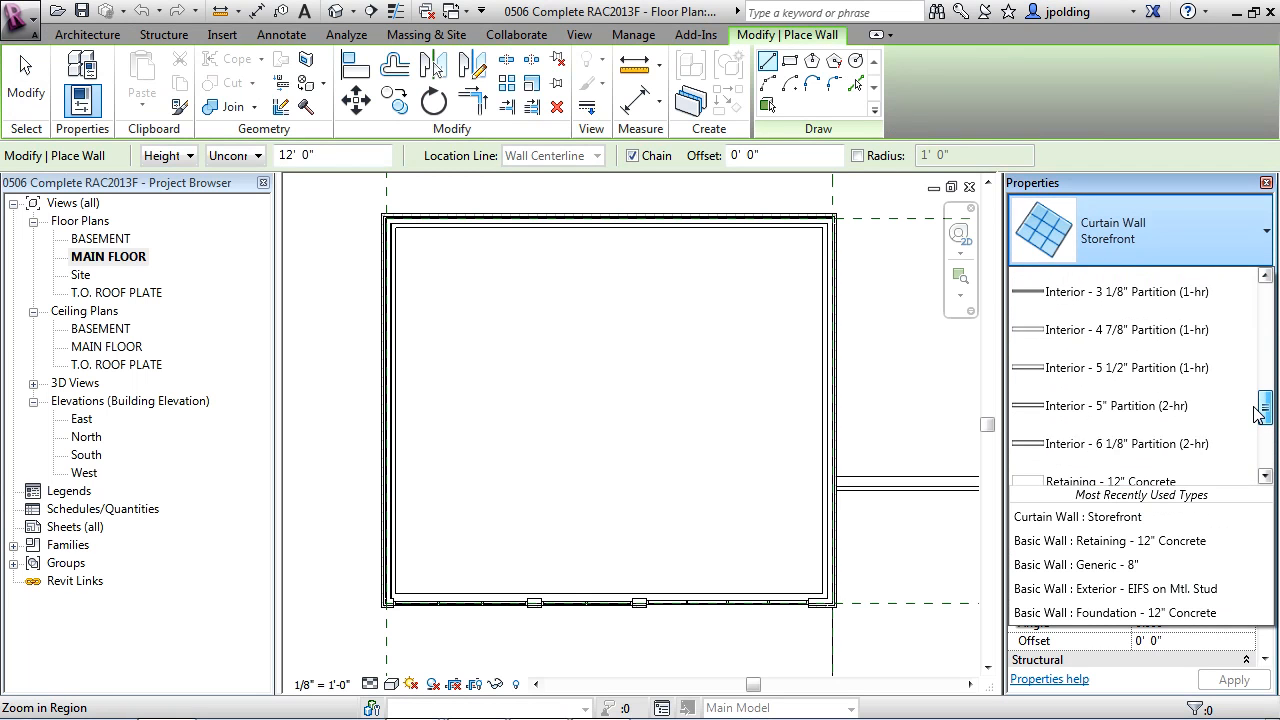
scroll(down, 3)
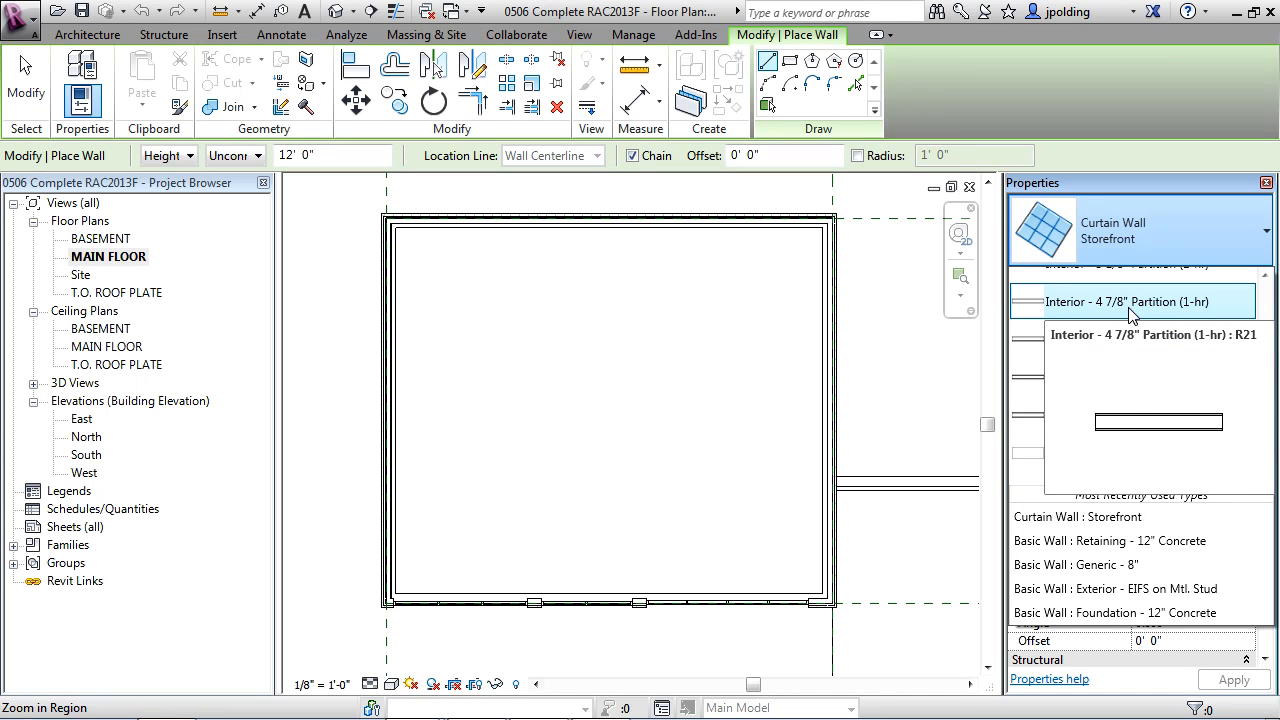
click(1127, 301)
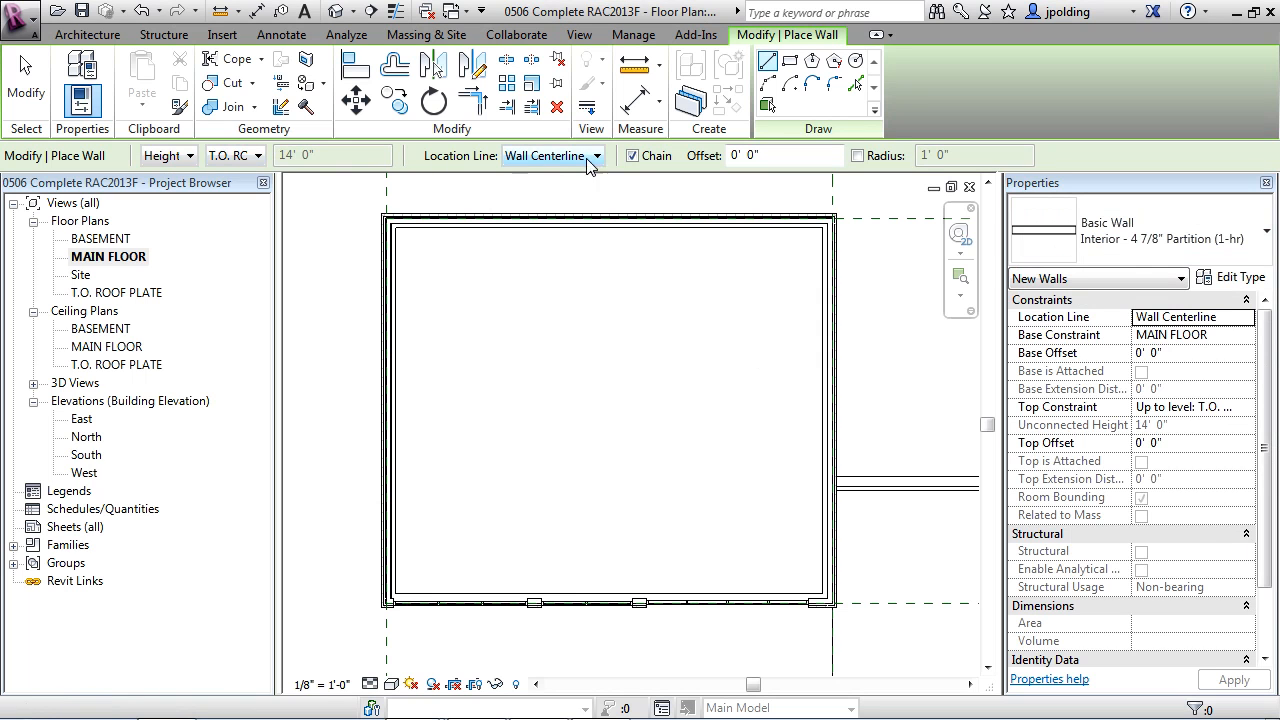
click(258, 155)
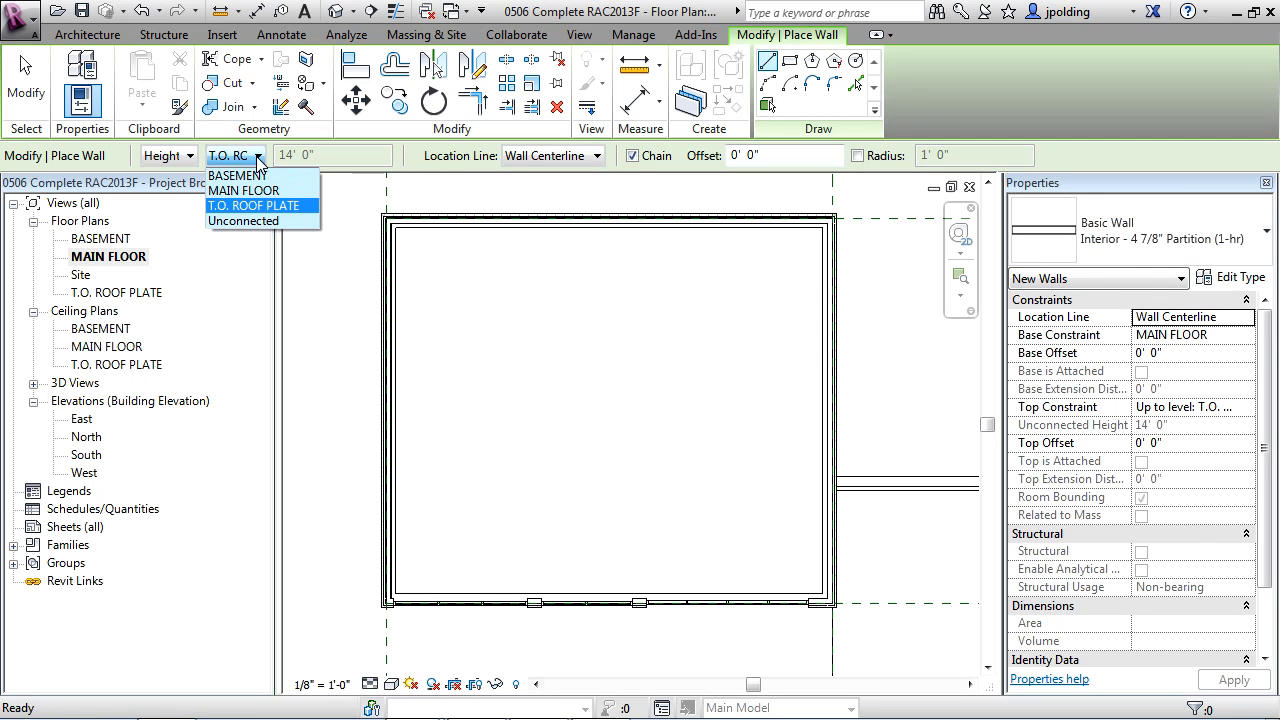
mouse_move(260, 211)
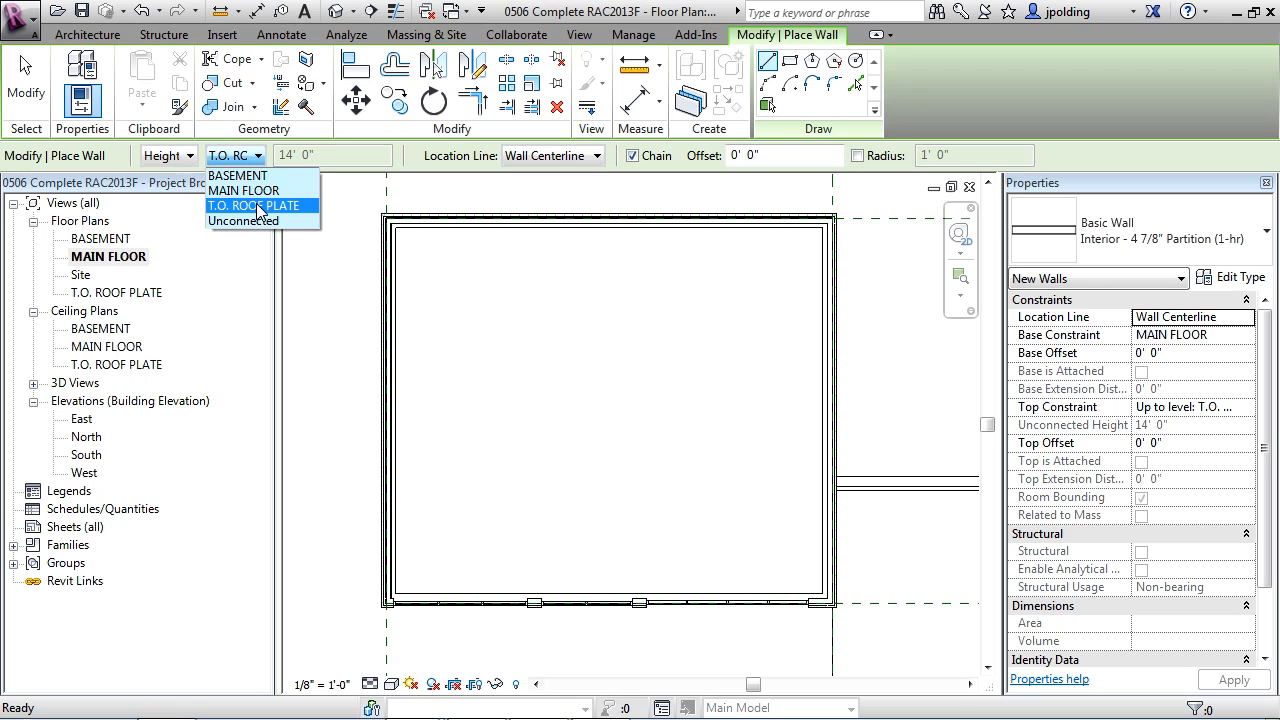
mouse_move(258, 212)
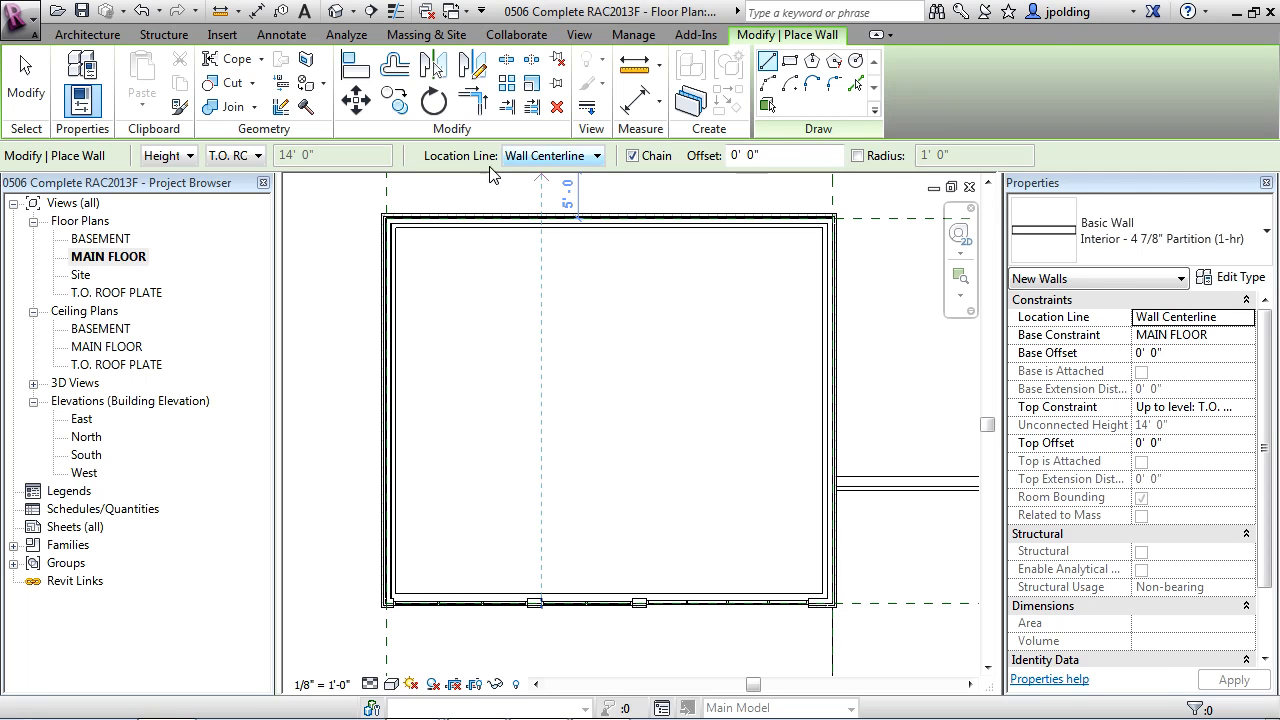
mouse_move(560, 170)
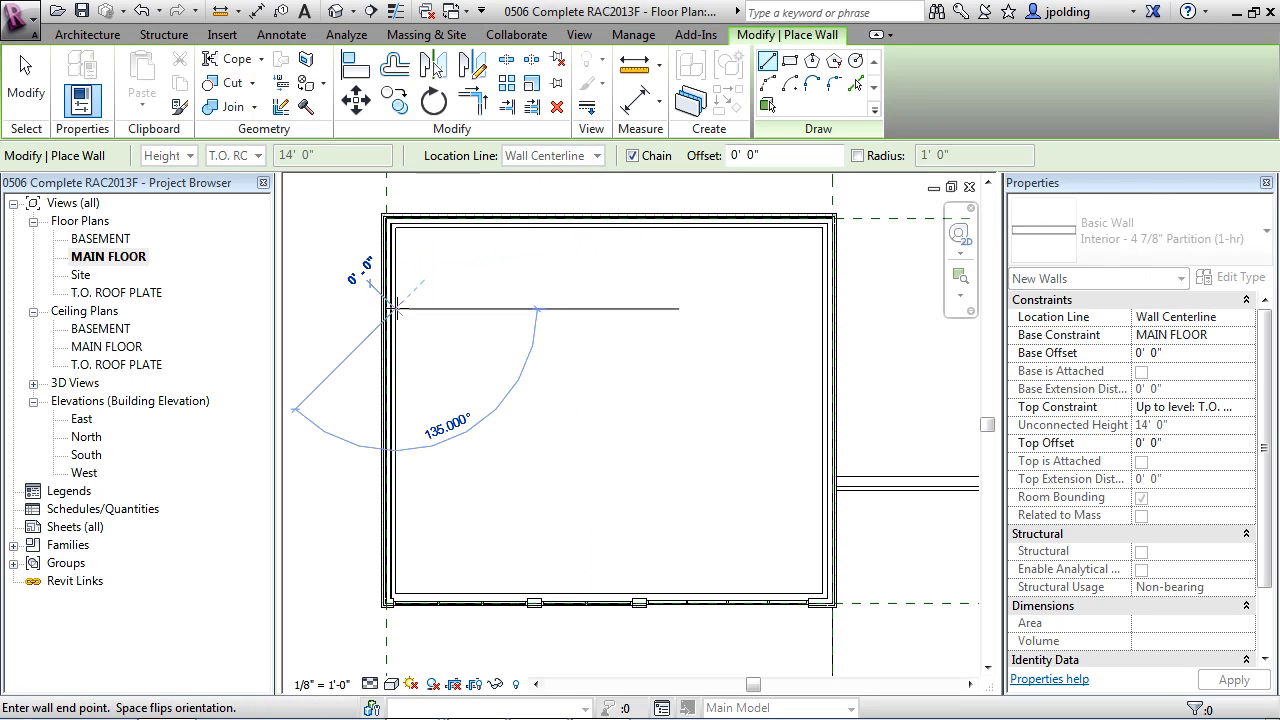
mouse_move(460, 308)
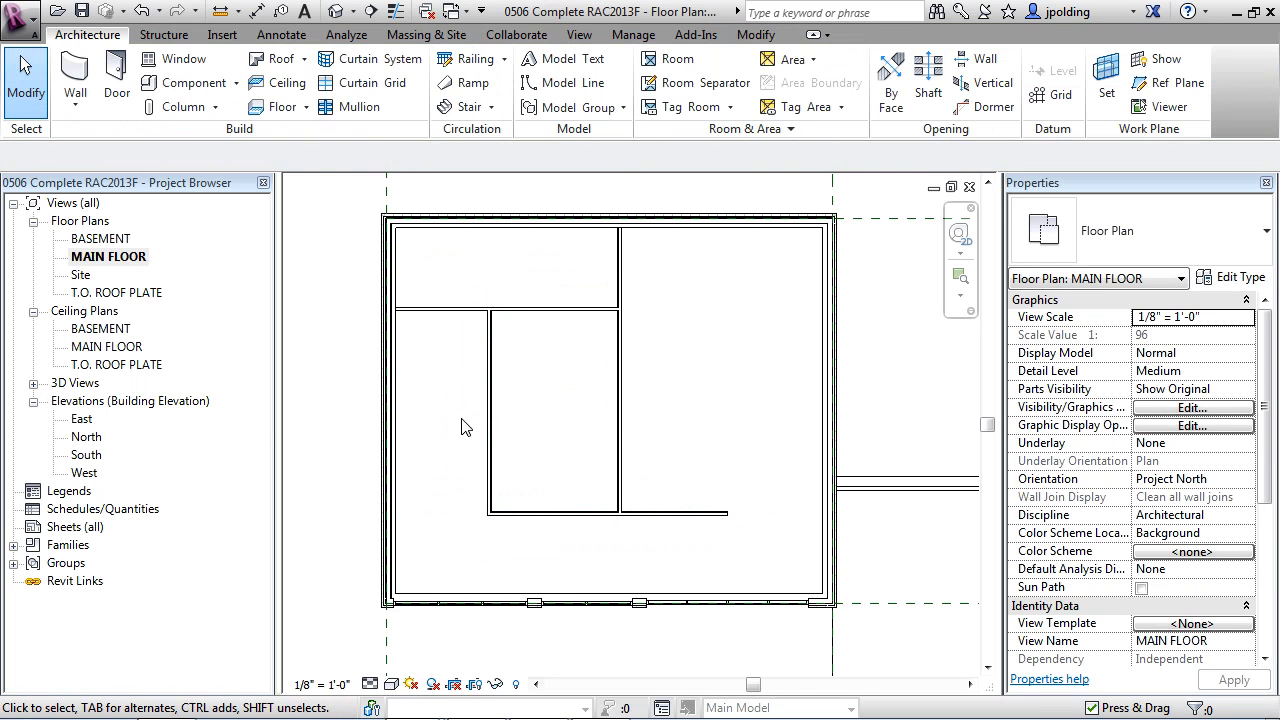
click(489, 400)
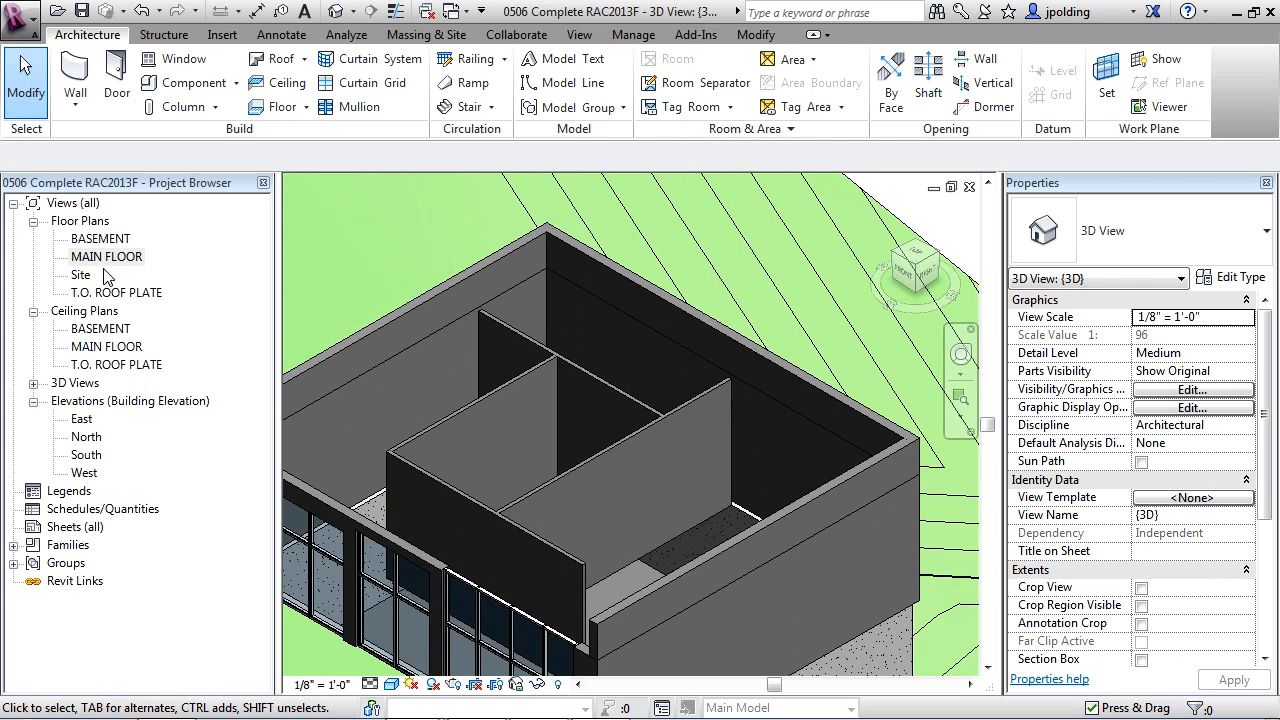
double_click(105, 256)
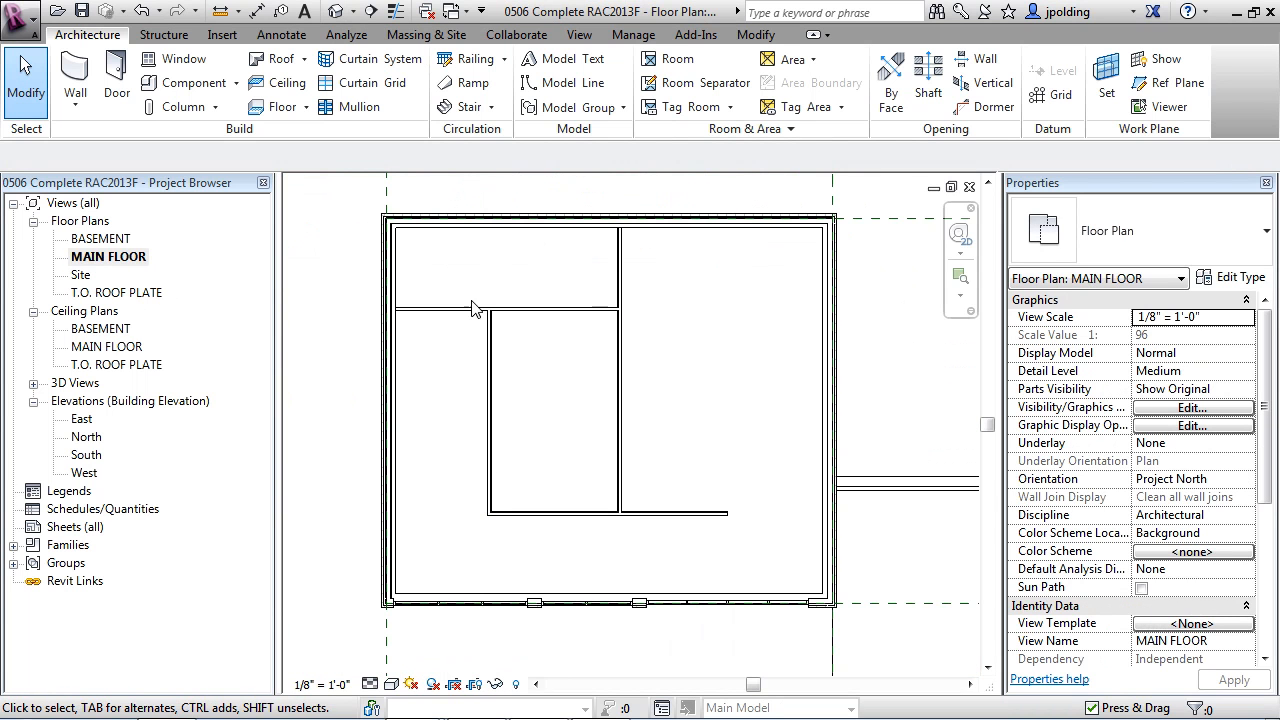
mouse_move(475, 308)
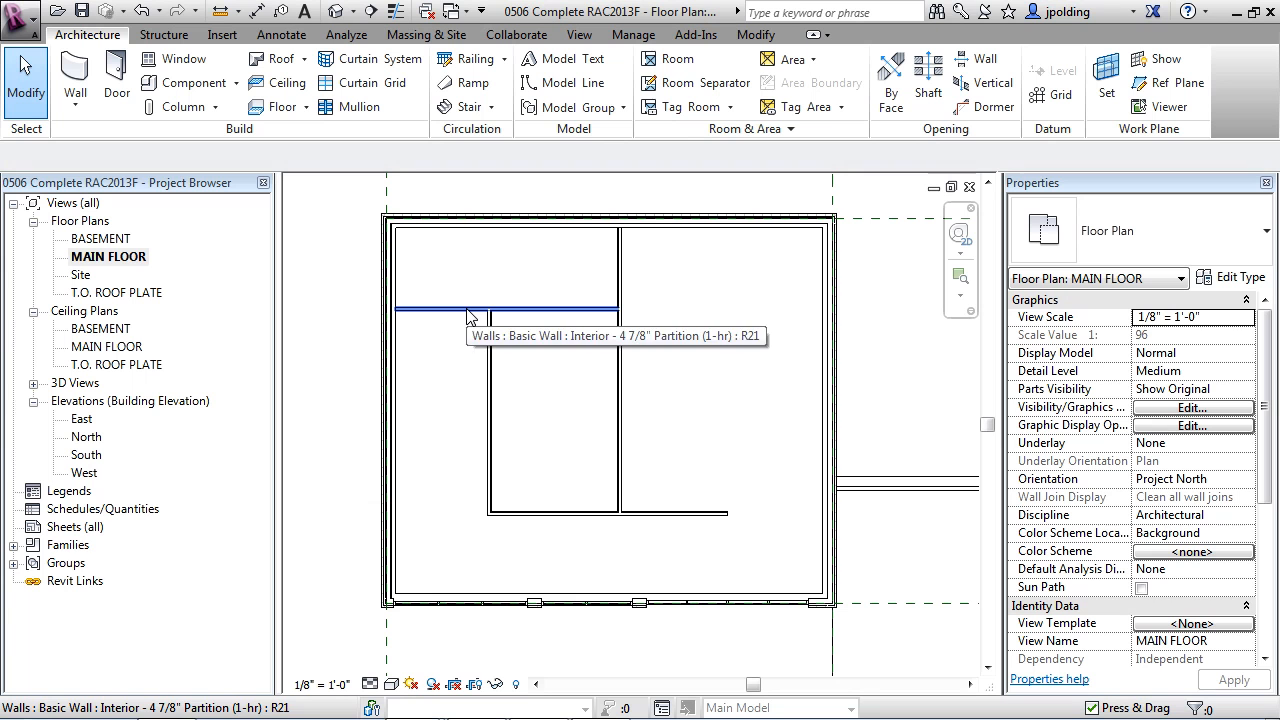
mouse_move(465, 288)
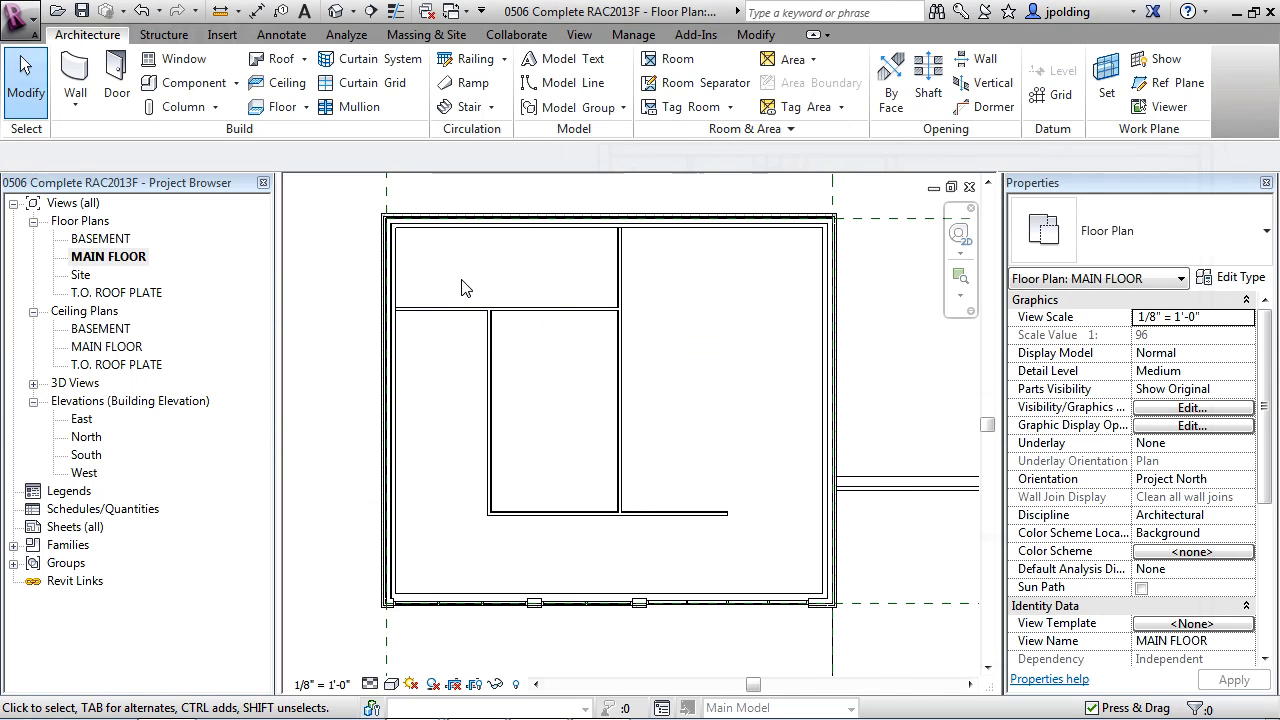
mouse_move(74, 72)
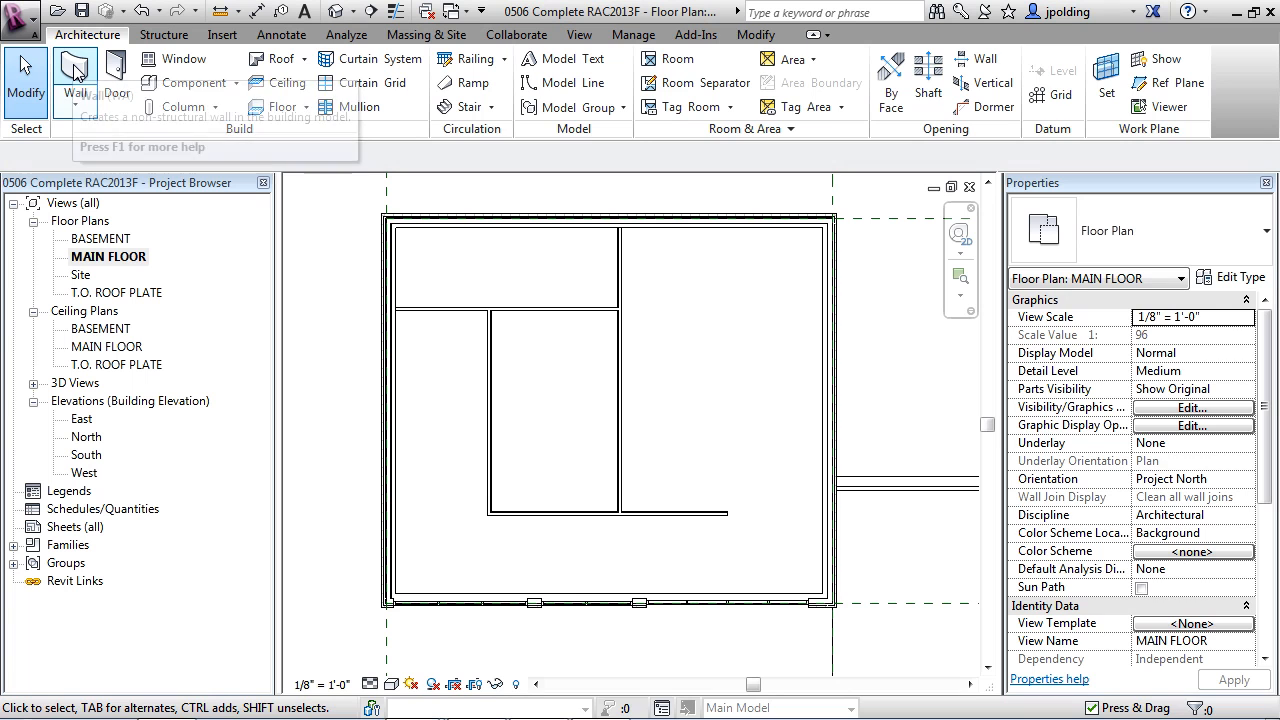
Start another wall and check the Height level list, keeping T.O. Roof Plate
click(75, 75)
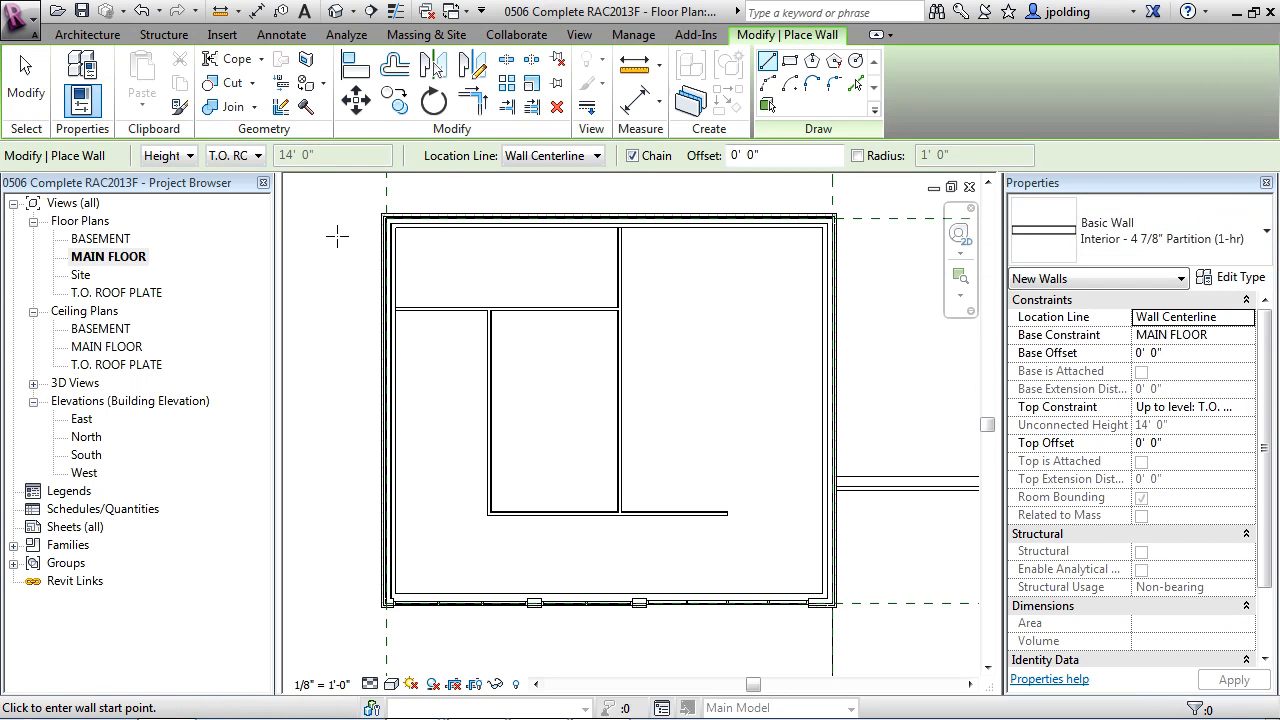
click(257, 155)
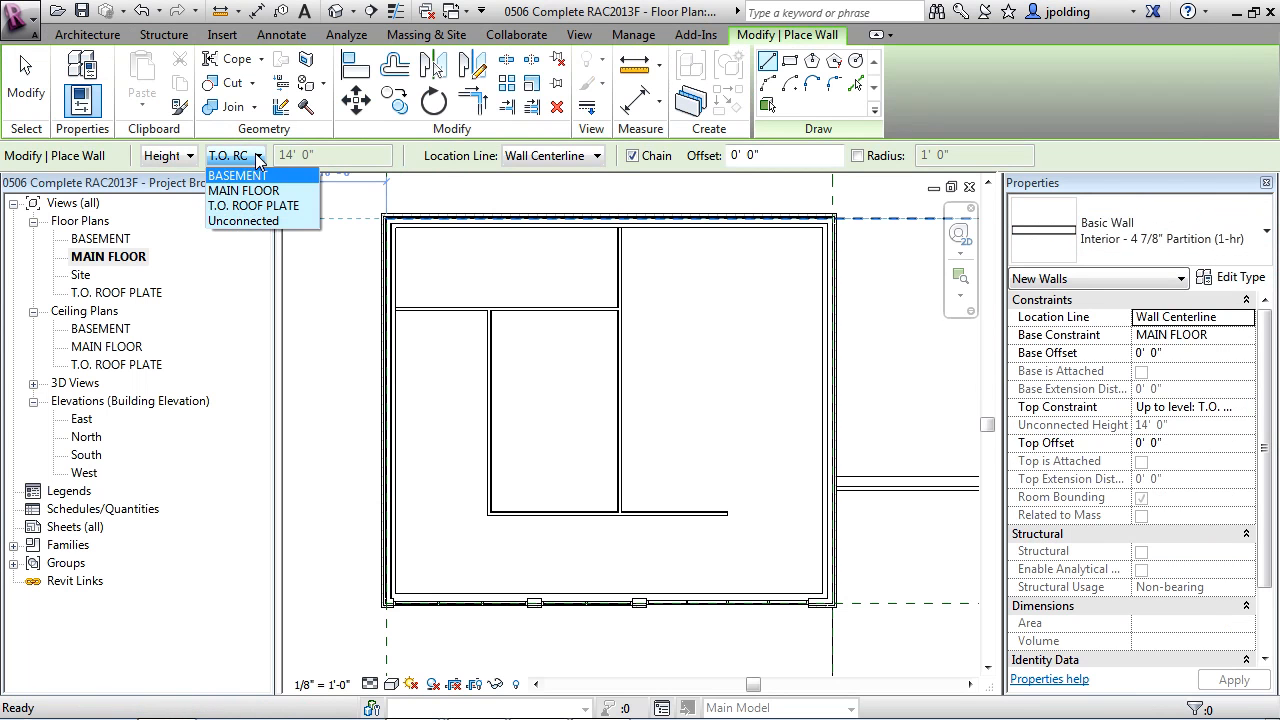